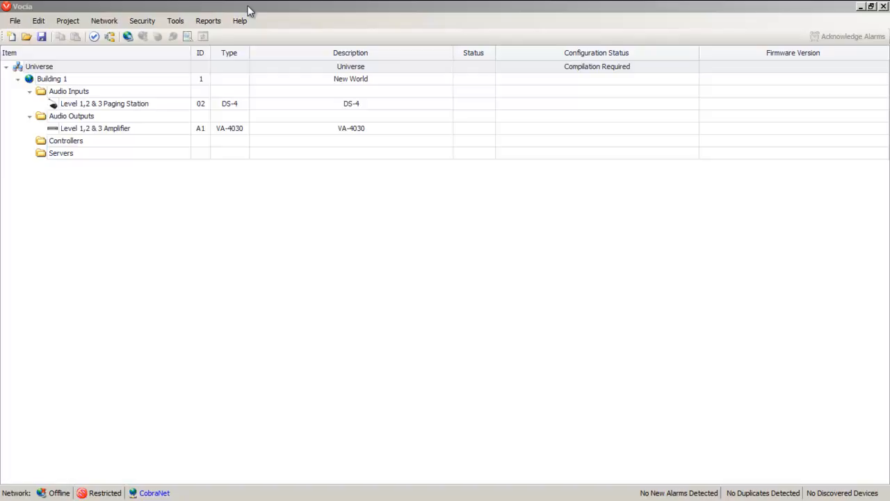
pyautogui.moveTo(249, 13)
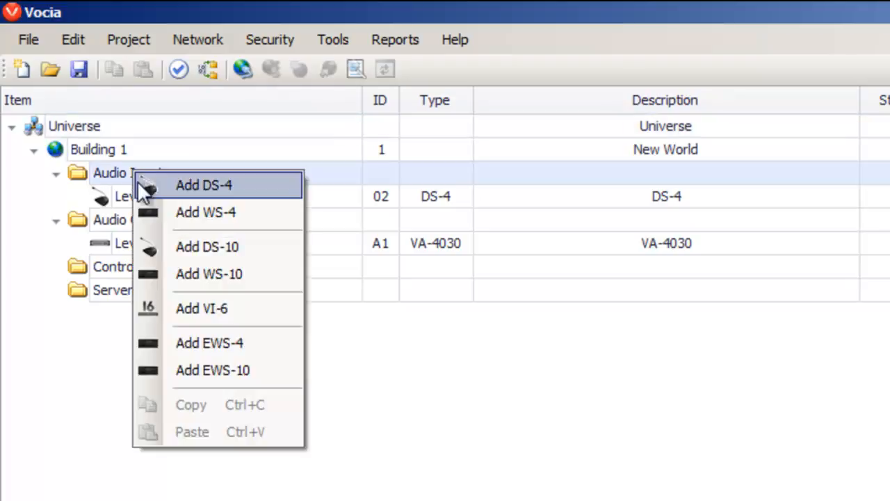
# Add a VI-6 input device under Building 1's Audio Inputs.
pyautogui.click(201, 308)
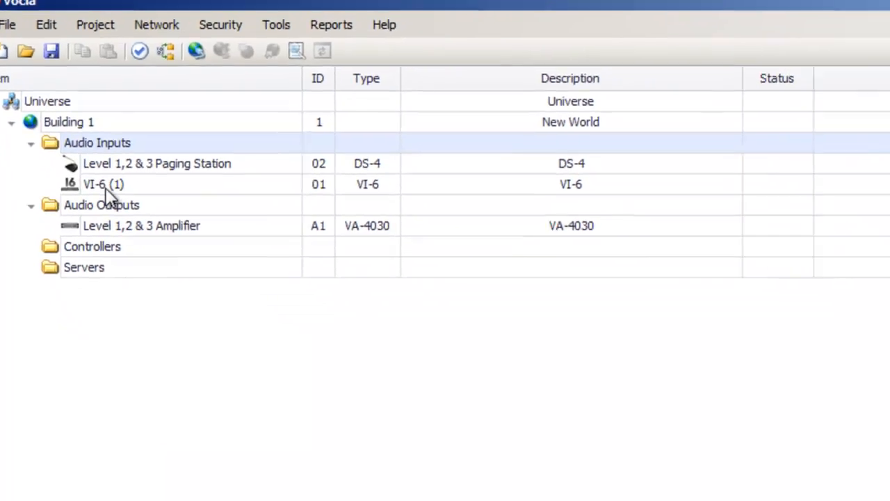
# Name the VI-6 'BGM Input' with channels BGM 1, Radio 1 and iPod, and save.
pyautogui.doubleClick(103, 183)
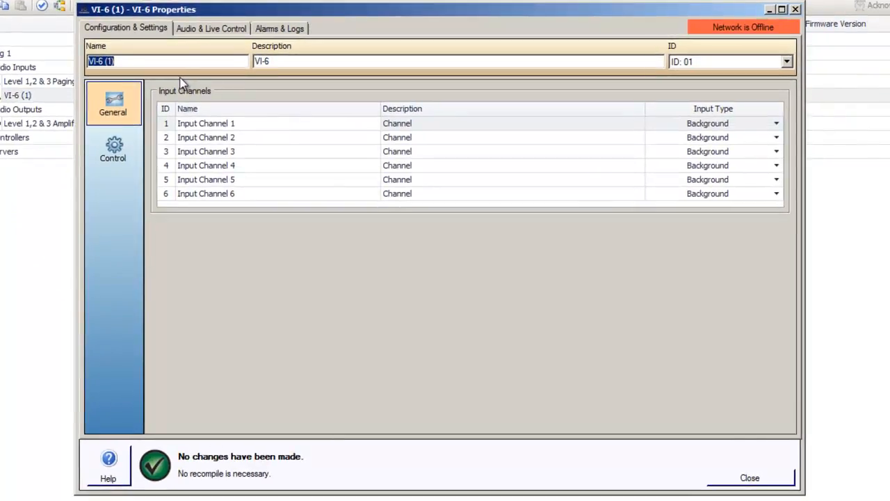
pyautogui.write('BGM')
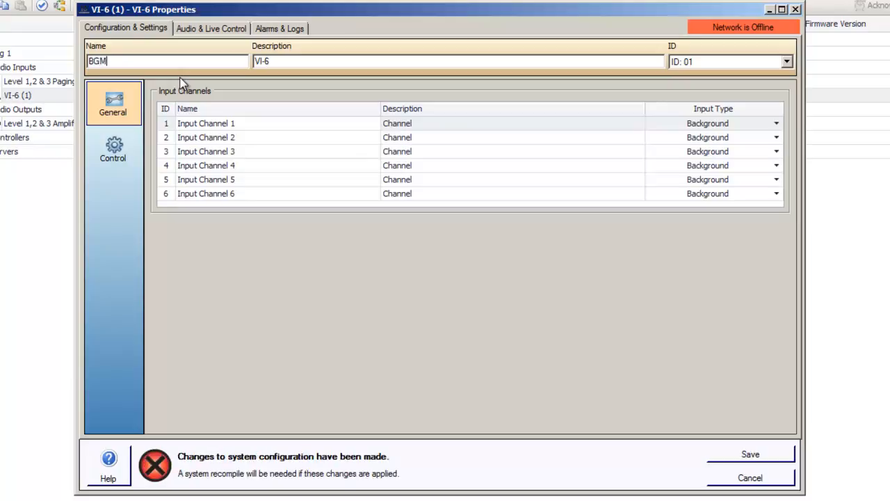
pyautogui.write('Input')
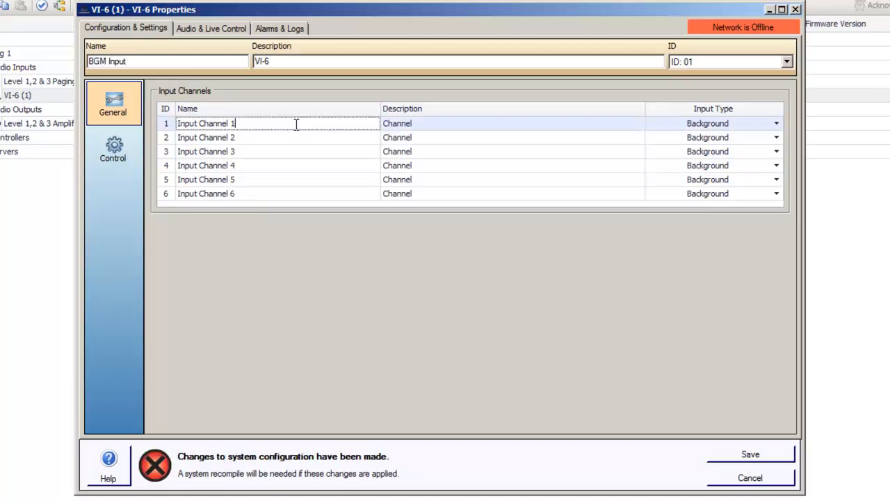
pyautogui.write('B')
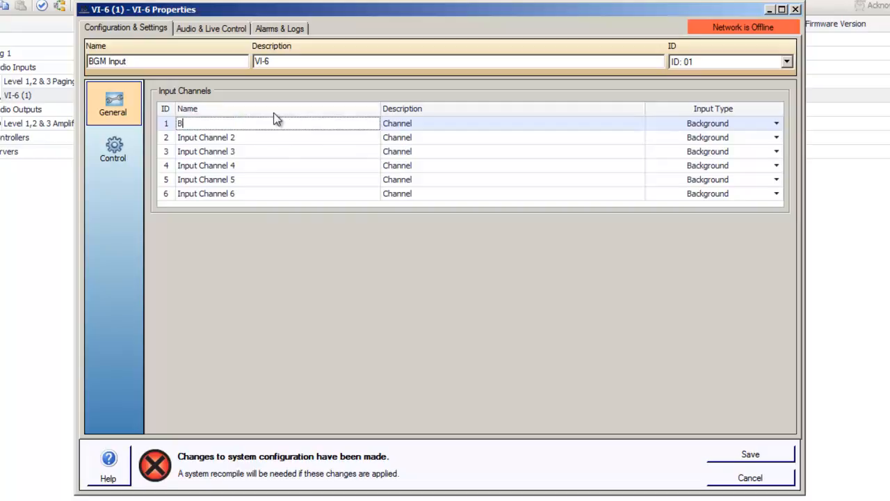
pyautogui.write('GM 1')
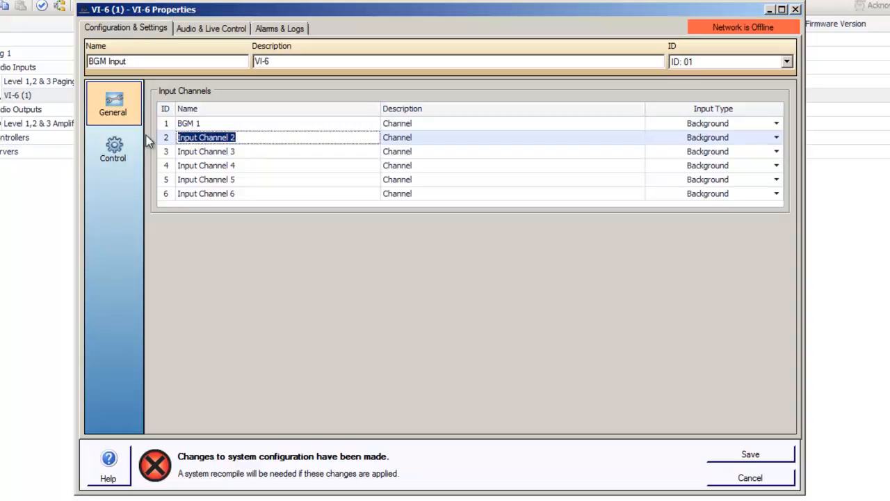
pyautogui.write('Radio 1')
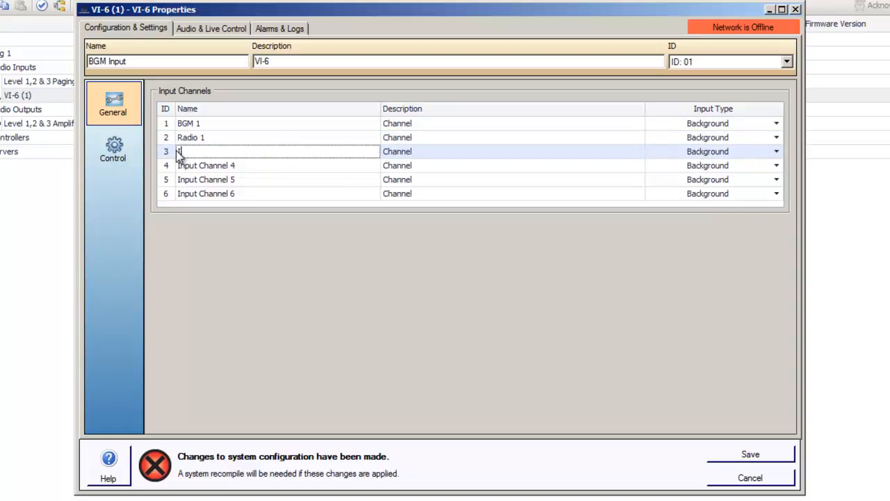
pyautogui.write('iPod')
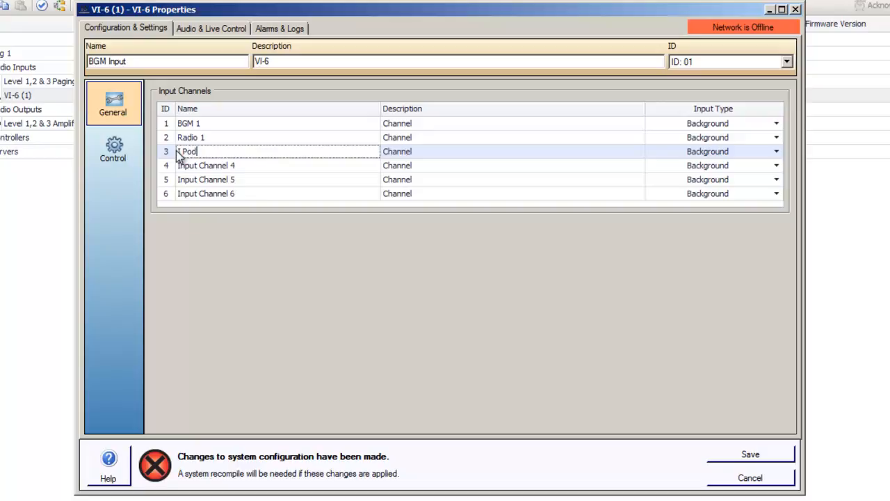
pyautogui.click(776, 166)
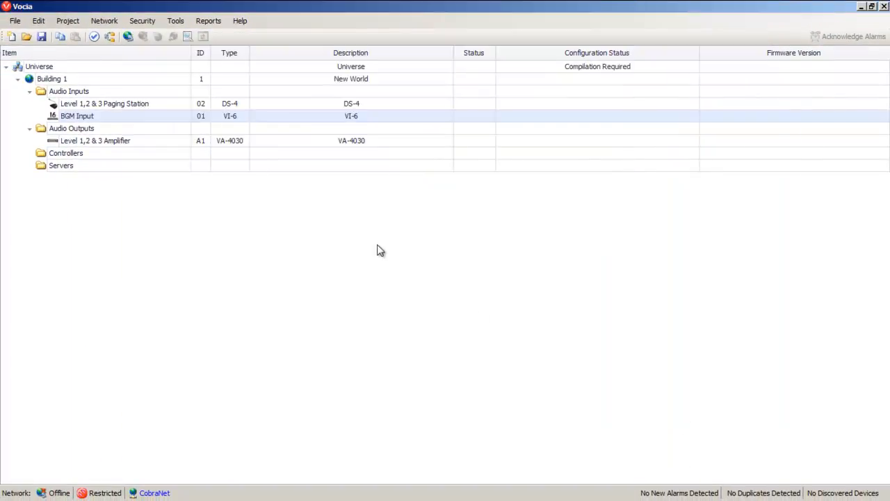
# In Building 1's zones, enable all BGM Input background channels for Level 2.
pyautogui.doubleClick(53, 78)
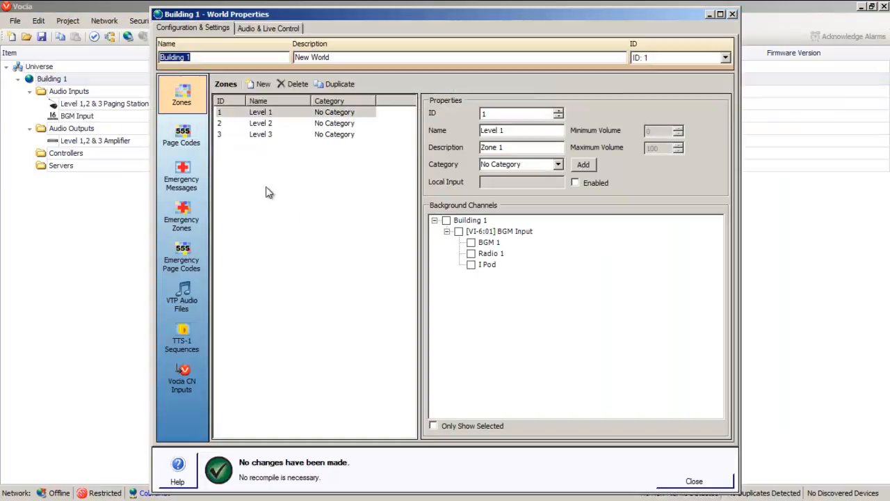
pyautogui.moveTo(497, 276)
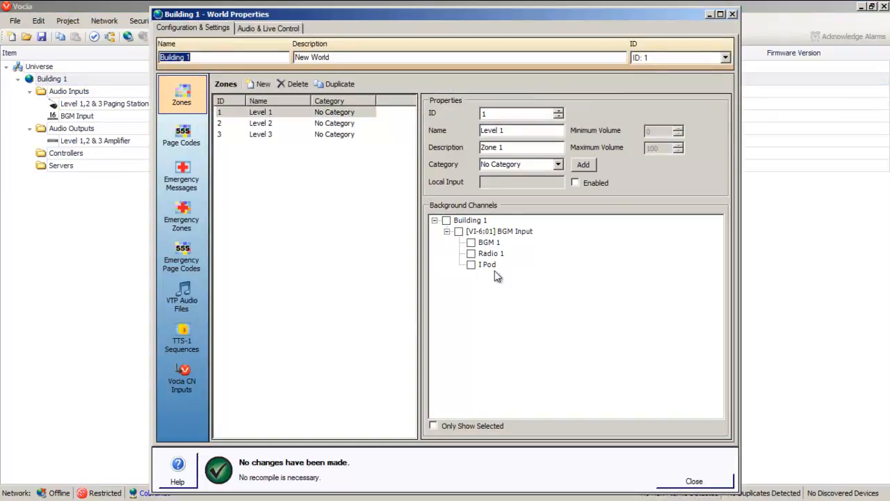
pyautogui.click(261, 123)
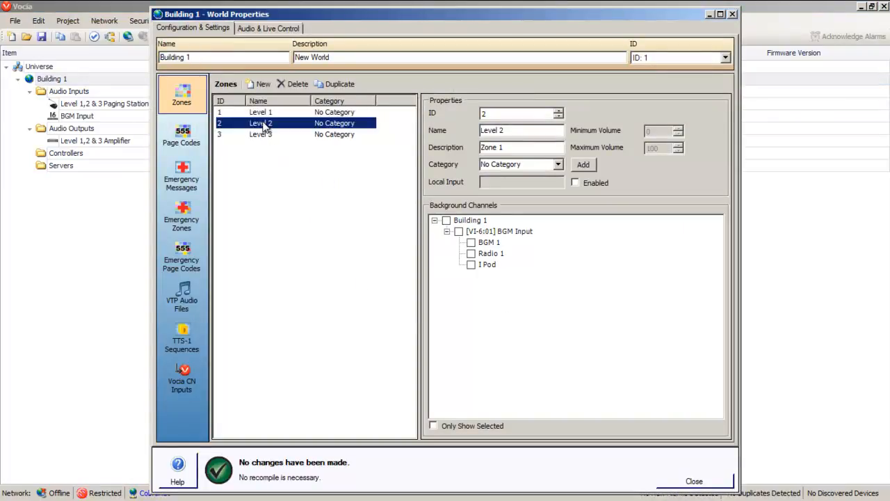
pyautogui.click(445, 220)
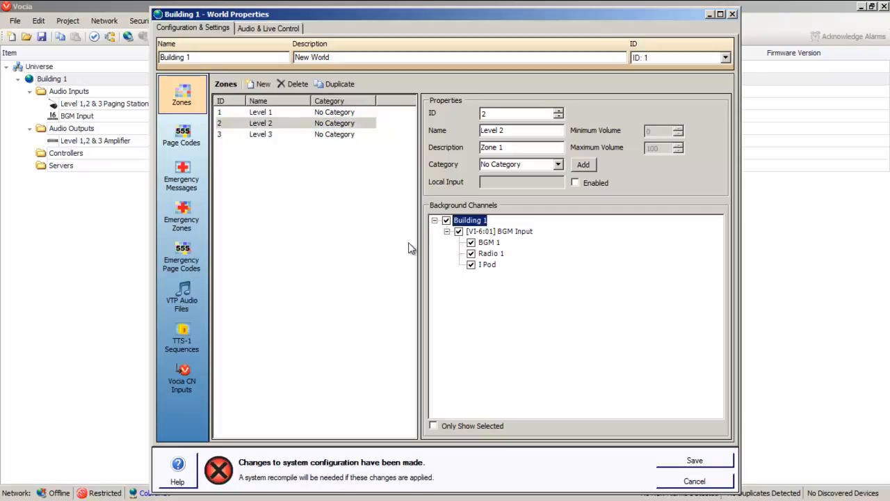
pyautogui.moveTo(400, 244)
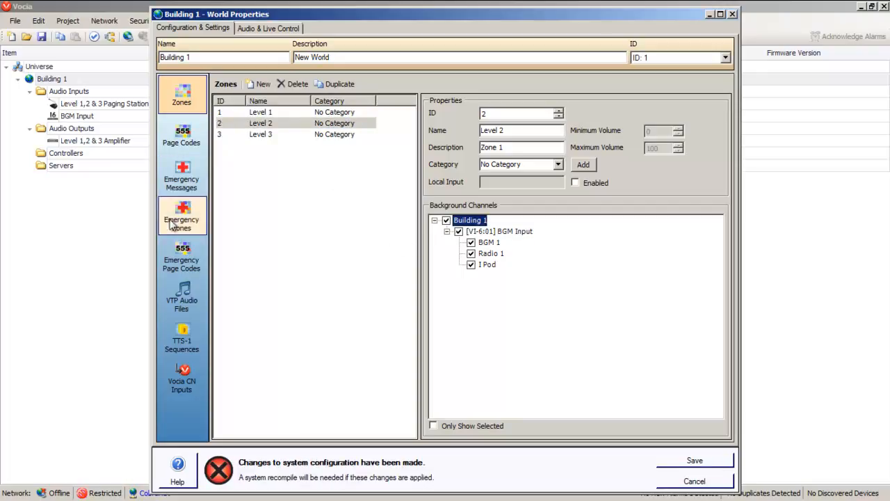
# Create a new CobraNet input with its first two channels enabled.
pyautogui.click(181, 378)
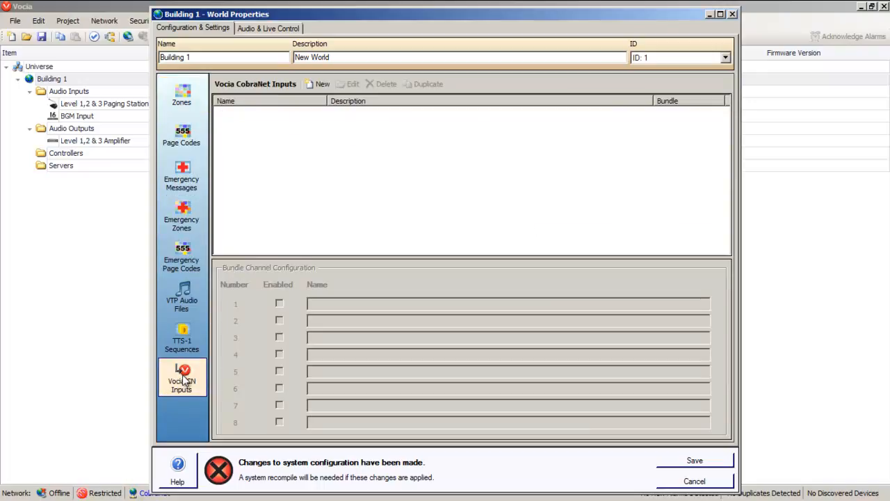
pyautogui.moveTo(292, 178)
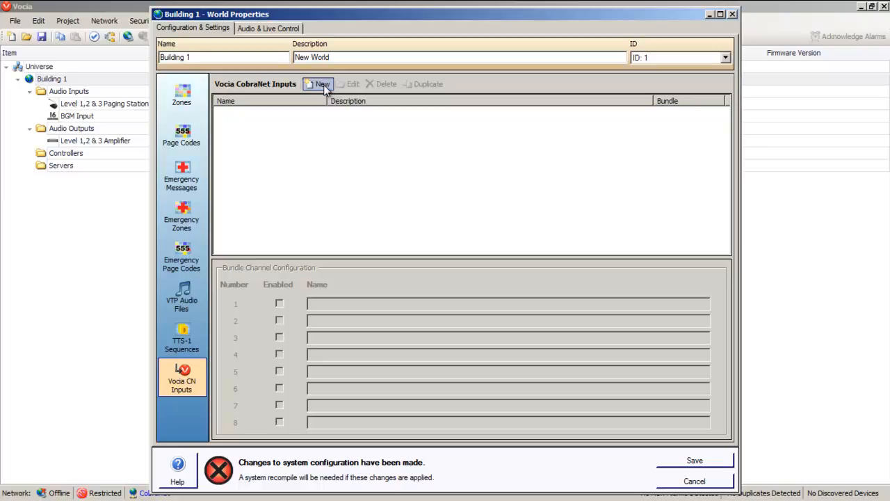
pyautogui.click(317, 84)
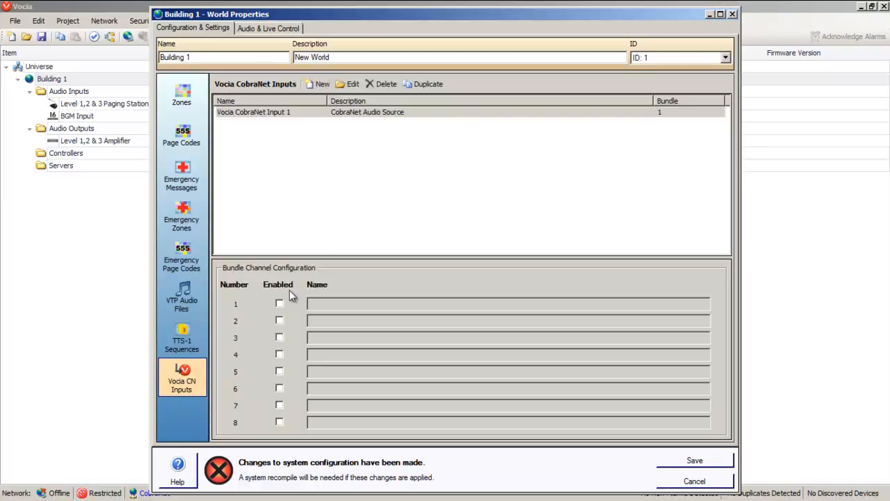
pyautogui.click(278, 303)
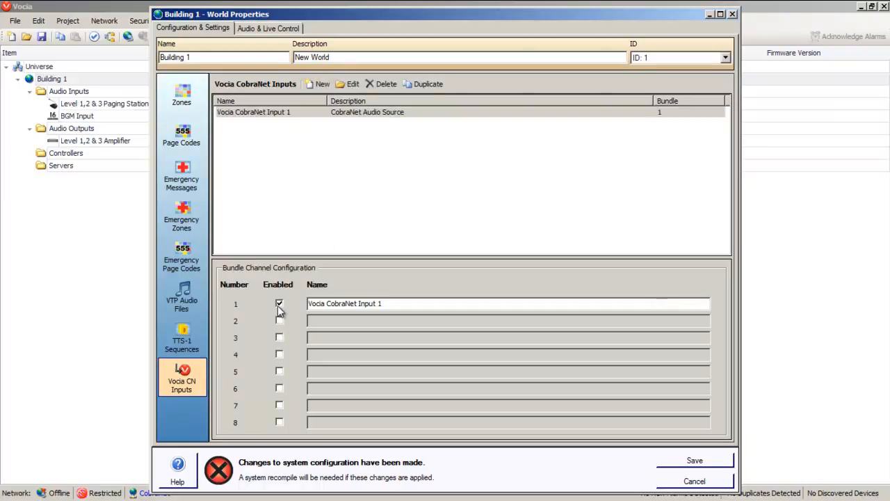
pyautogui.click(278, 319)
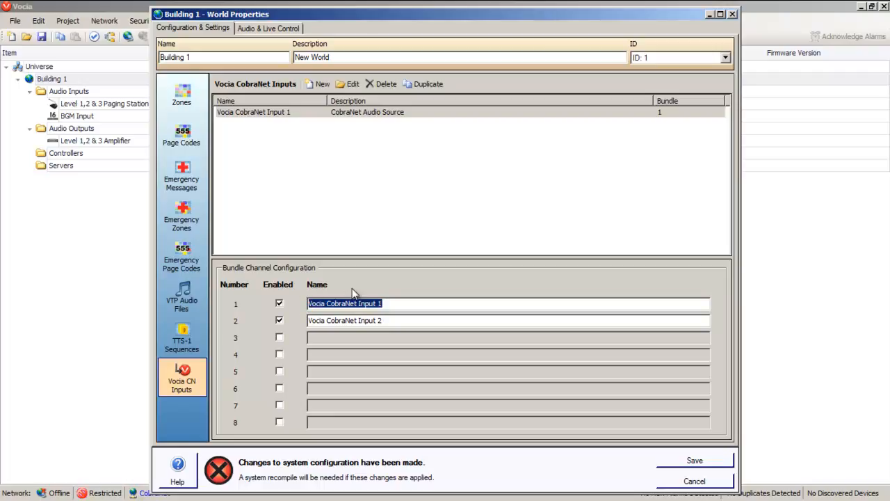
# Name the two CobraNet channels CD Player and DVD Player.
pyautogui.write('CD')
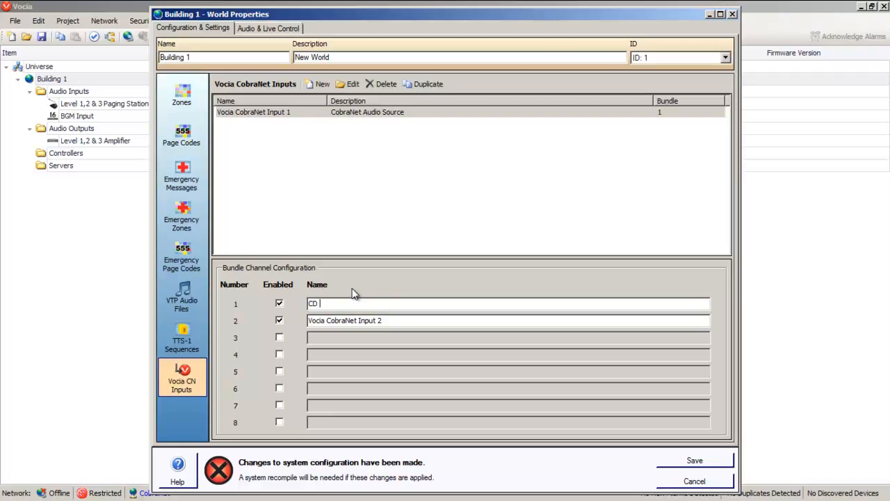
pyautogui.write('Player')
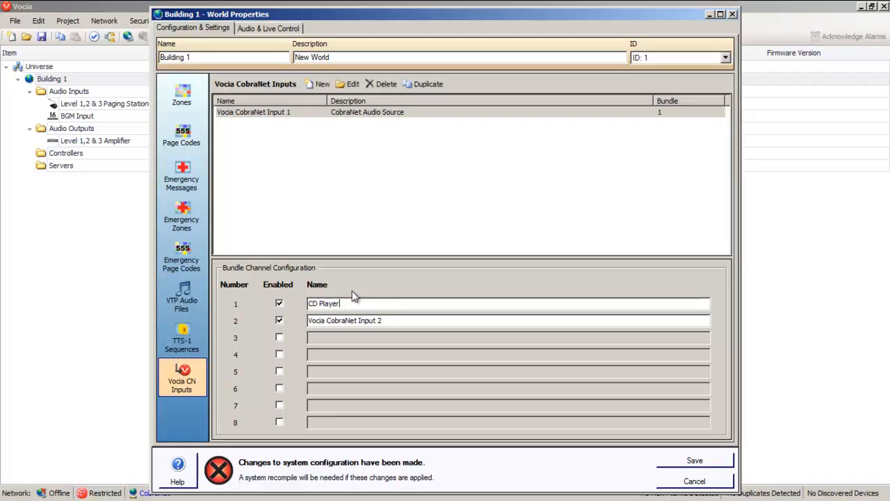
pyautogui.doubleClick(345, 320)
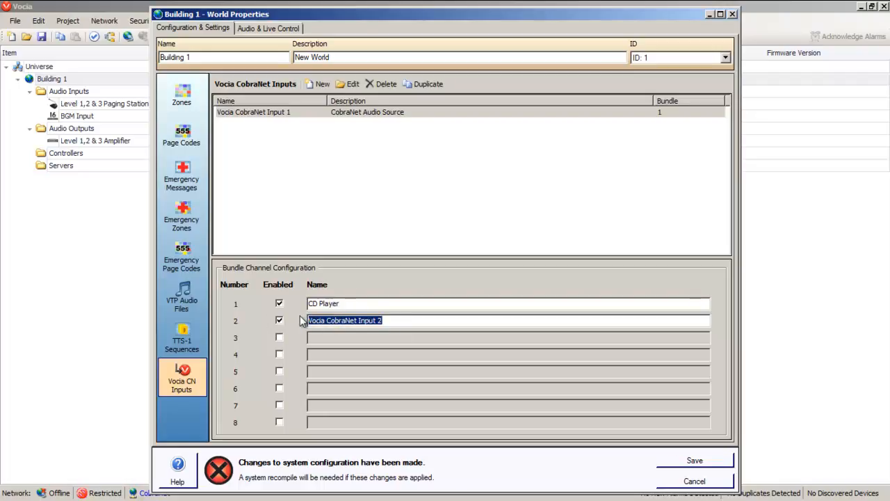
pyautogui.write('DVD Player')
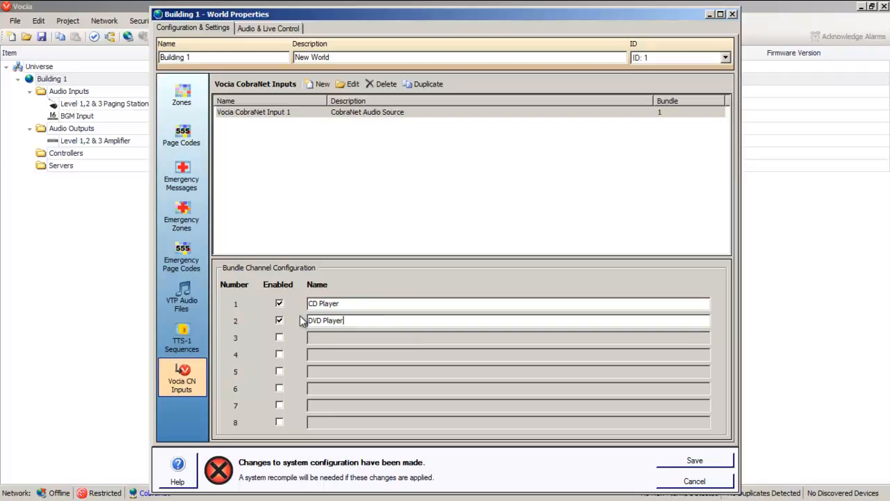
pyautogui.moveTo(340, 250)
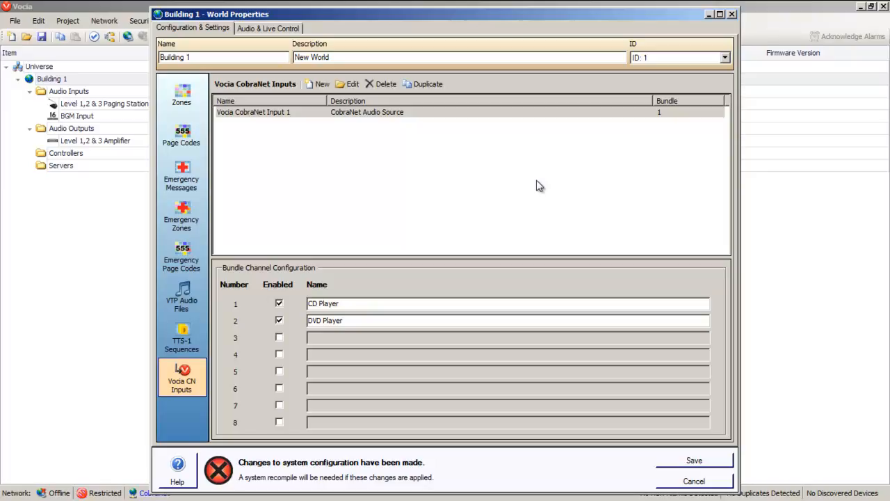
pyautogui.moveTo(180, 94)
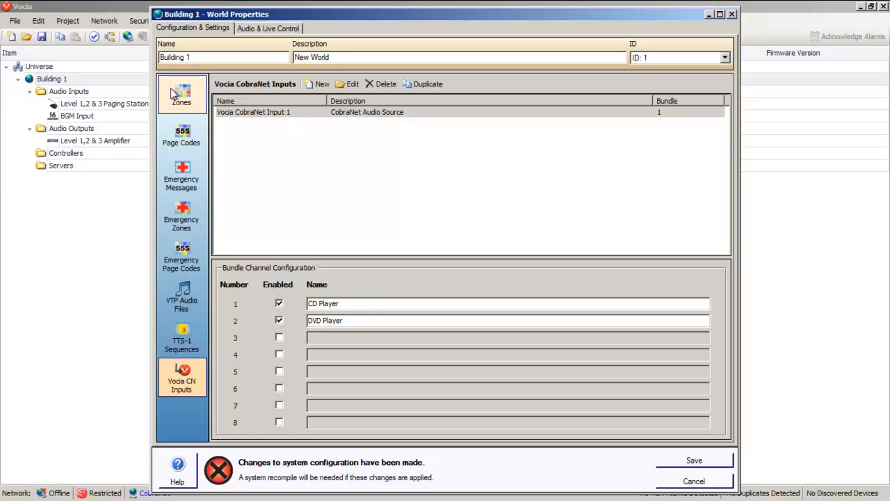
# Enable the CobraNet Input 1 background channels for Level 1 and add a new zone.
pyautogui.click(181, 95)
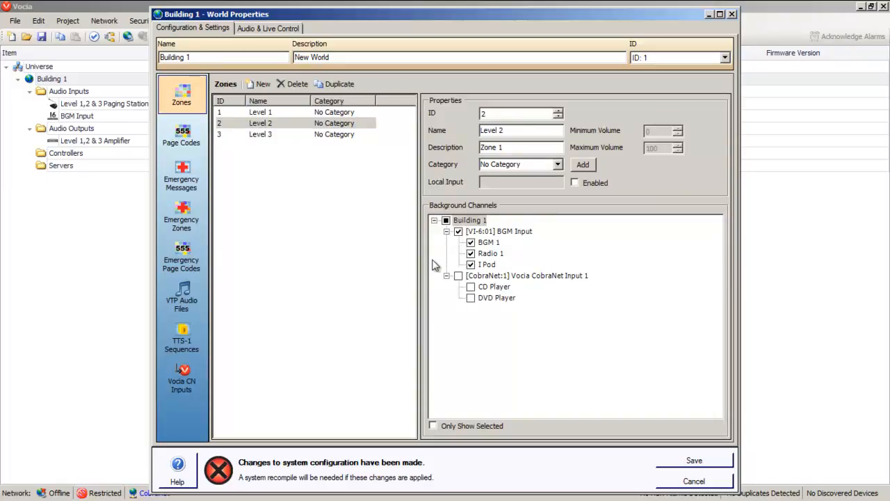
pyautogui.click(260, 111)
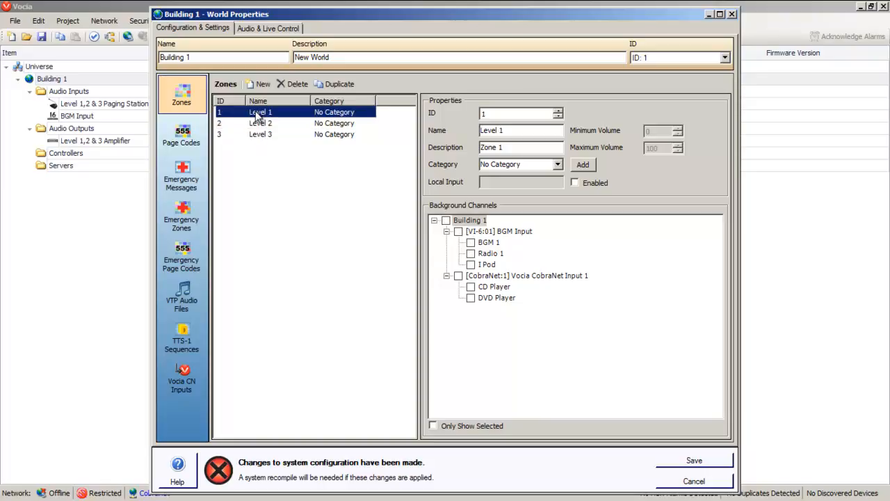
pyautogui.click(459, 275)
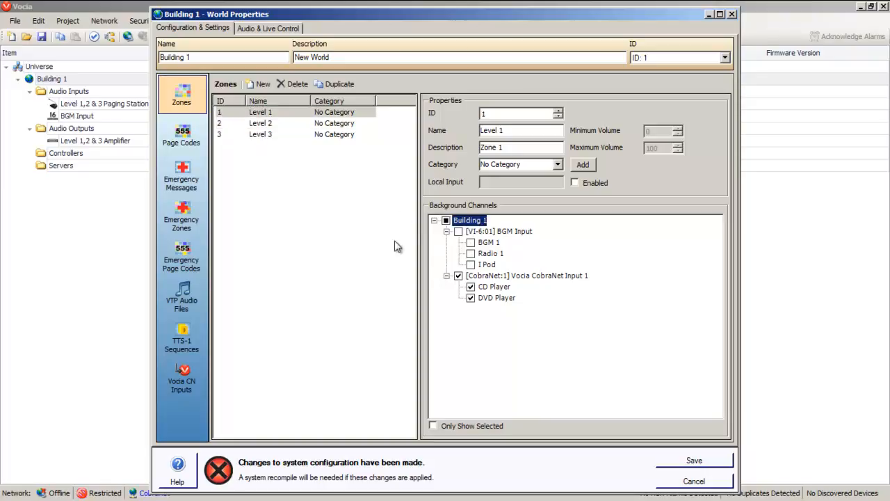
pyautogui.moveTo(278, 155)
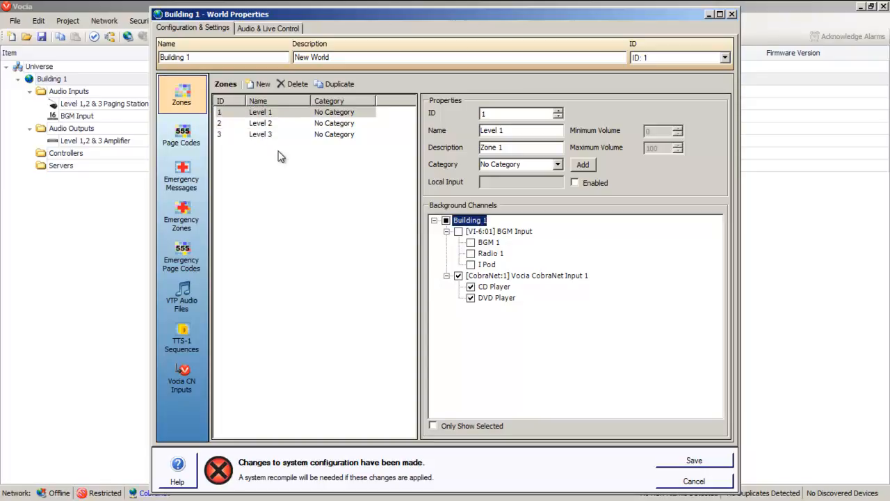
pyautogui.click(263, 83)
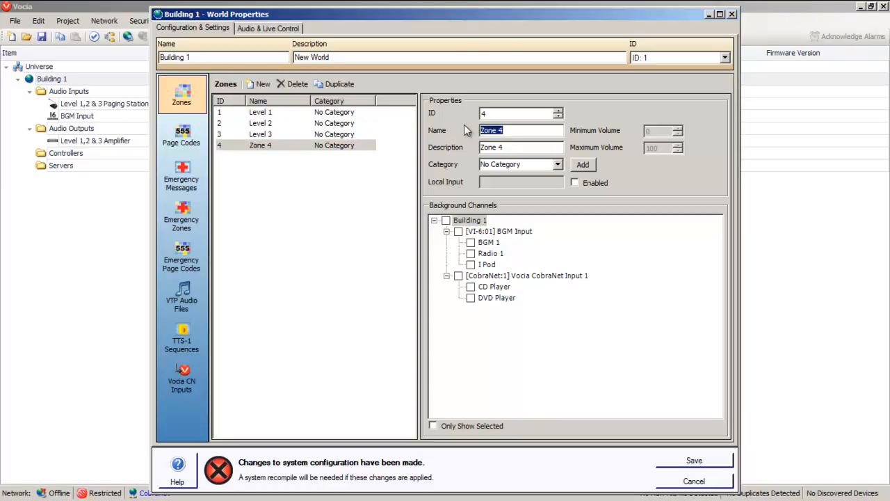
# Name Zone 4 'Foyer' with an enabled local input and save the zone changes.
pyautogui.write('Foyer')
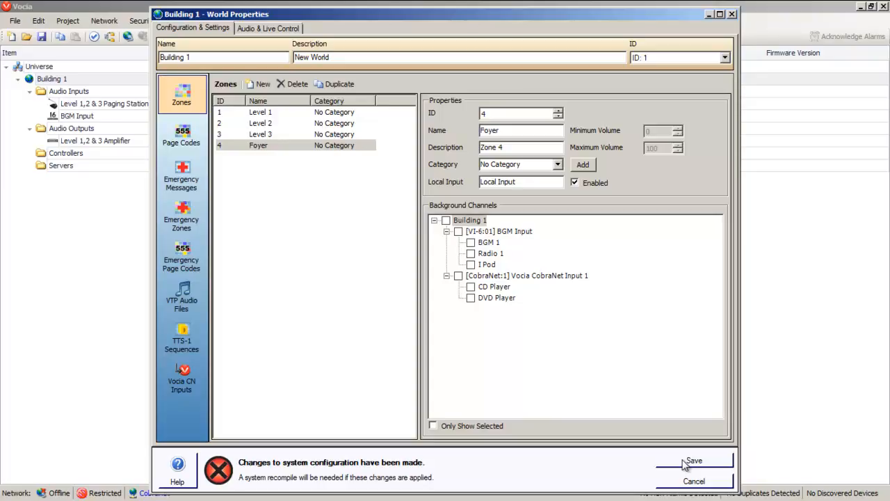
pyautogui.moveTo(684, 465)
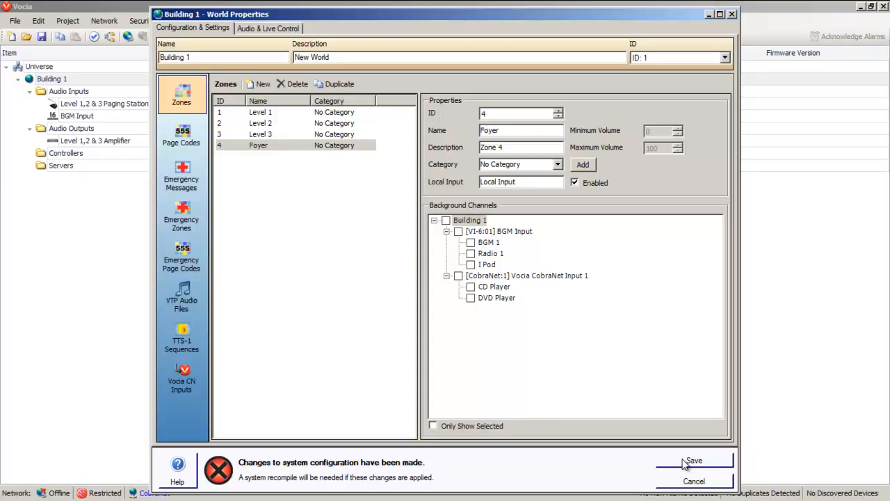
pyautogui.click(693, 460)
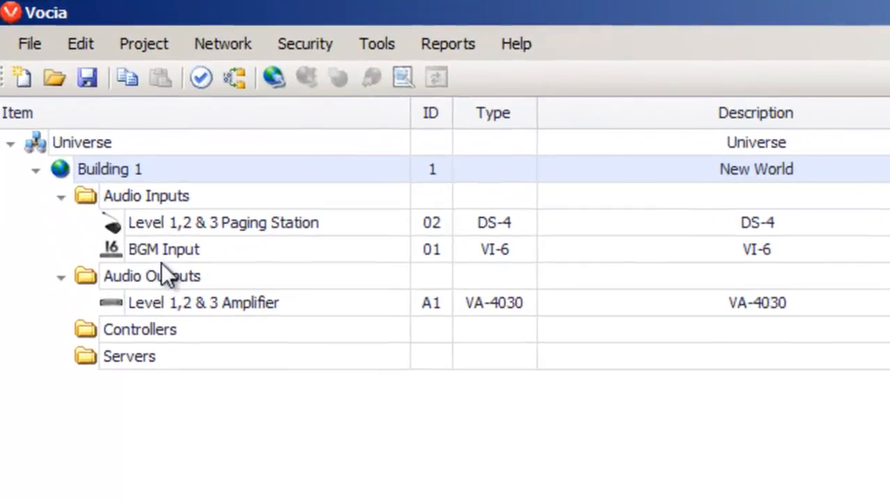
# Add a VA-2060e amplifier under Audio Outputs and name it Foyer.
pyautogui.rightClick(152, 275)
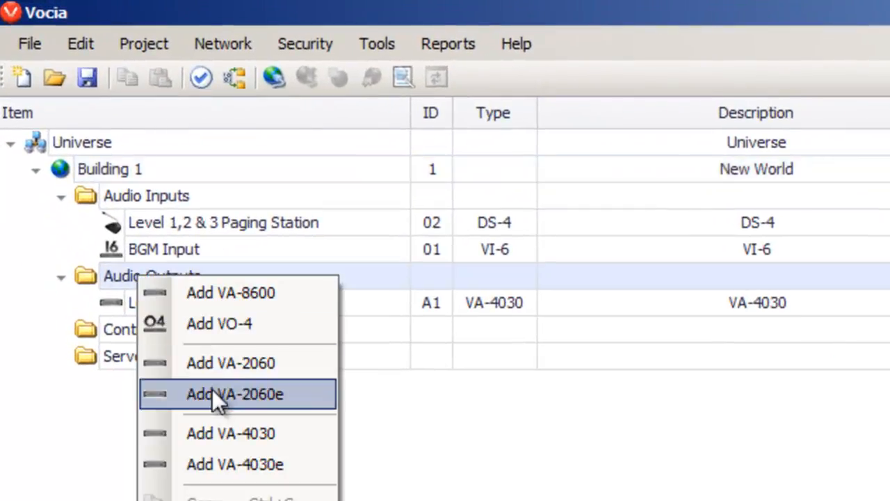
pyautogui.click(234, 393)
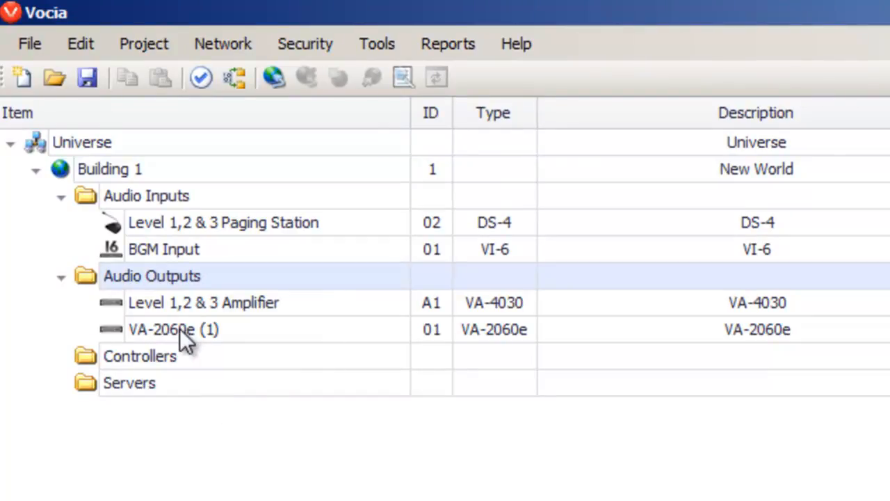
pyautogui.doubleClick(172, 328)
pyautogui.write('F')
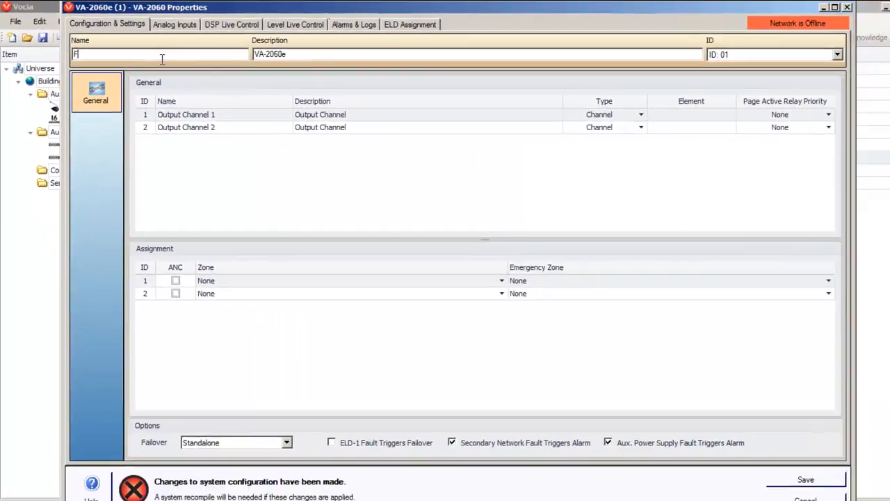
pyautogui.write('oyer')
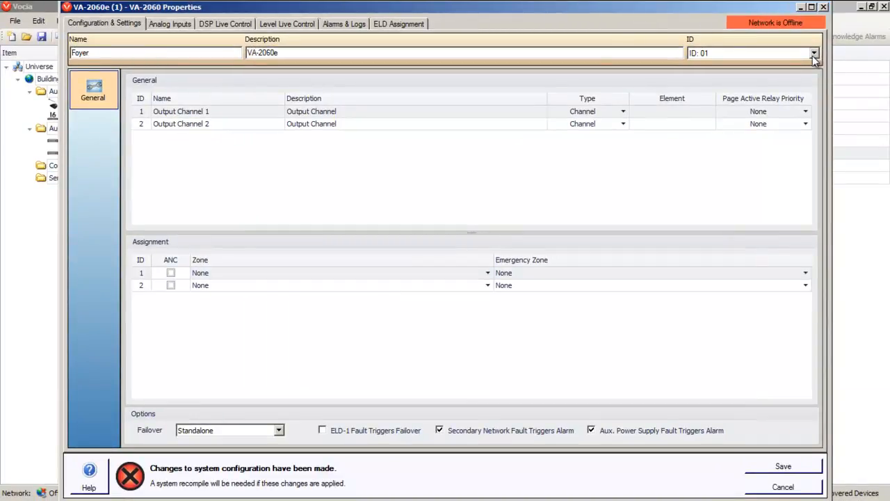
# Change the Foyer amplifier's ID to 02 and confirm.
pyautogui.click(813, 53)
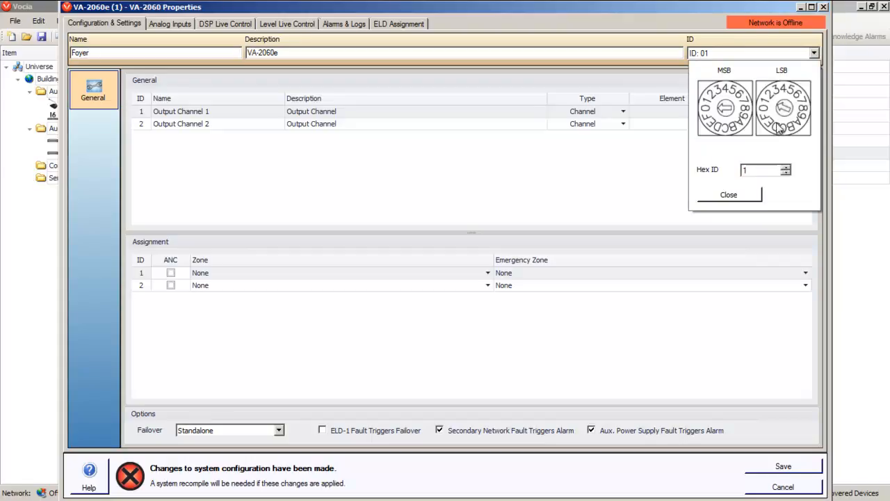
pyautogui.click(783, 108)
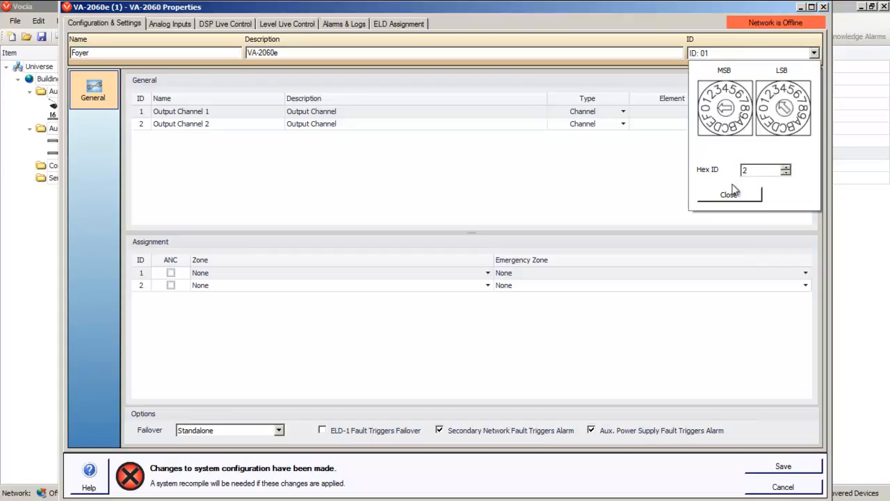
pyautogui.click(728, 195)
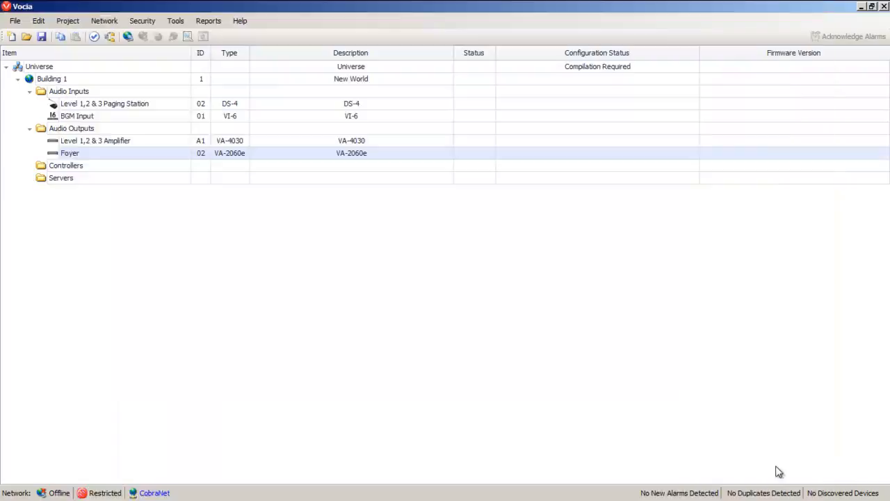
pyautogui.moveTo(187, 74)
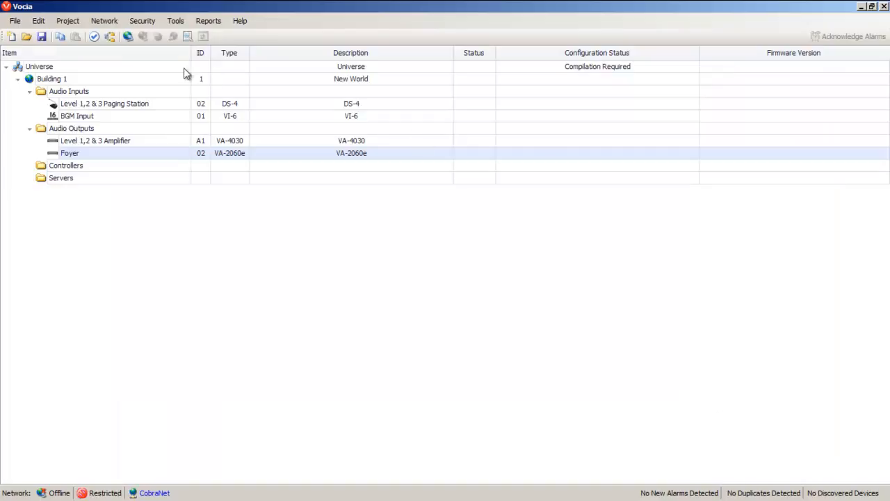
pyautogui.moveTo(128, 36)
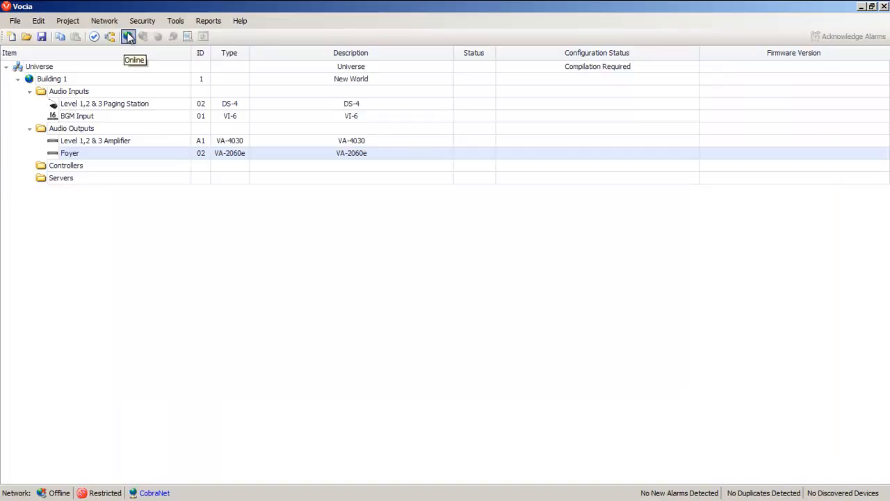
# Go online and send the configuration so devices show Device Configured.
pyautogui.click(127, 37)
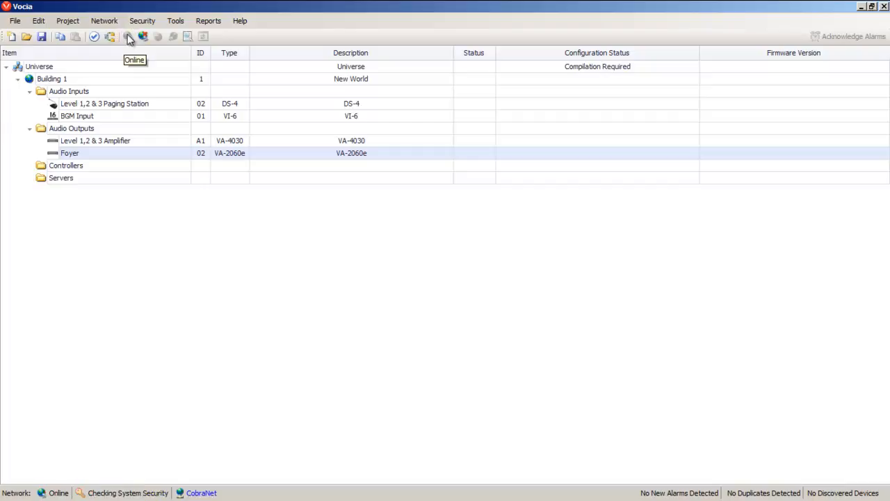
pyautogui.click(128, 36)
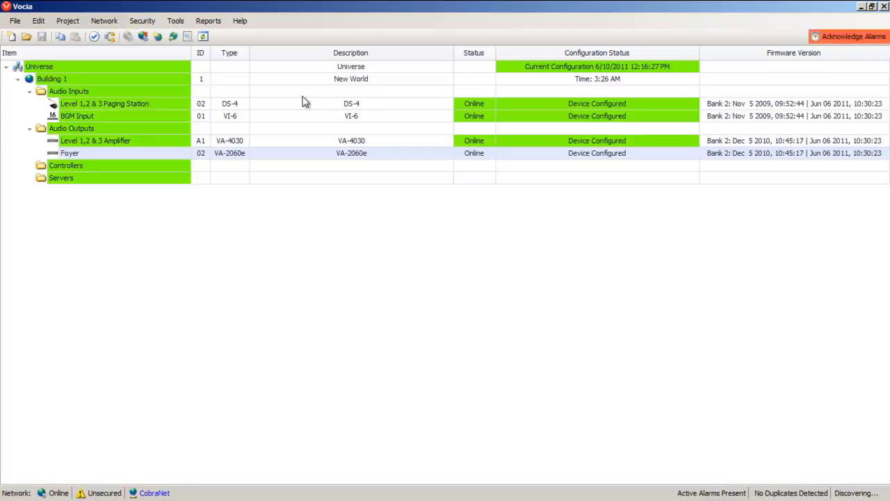
pyautogui.doubleClick(52, 78)
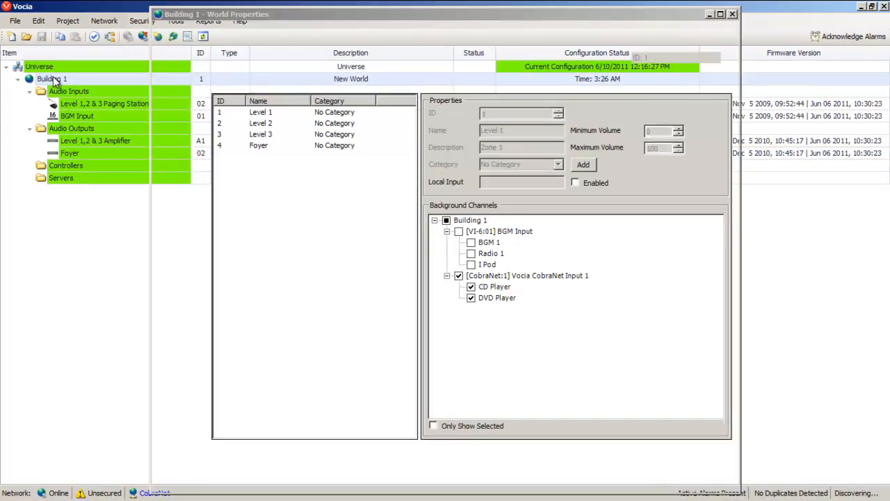
pyautogui.click(269, 28)
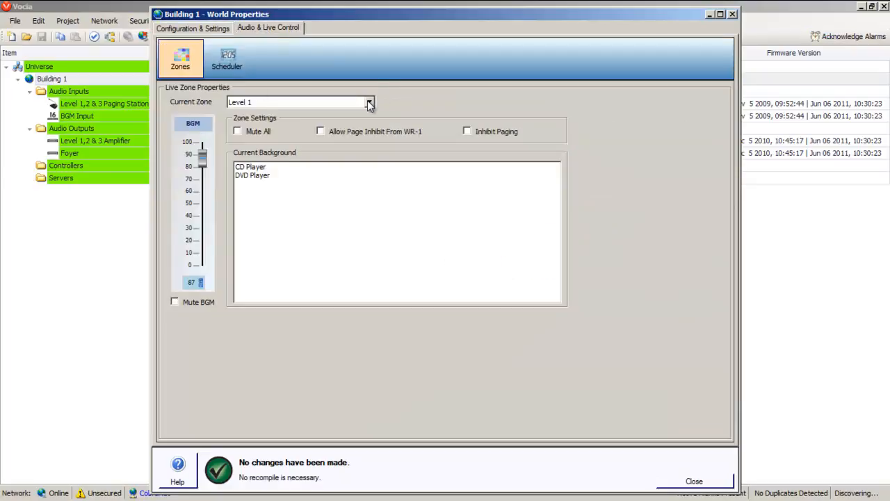
pyautogui.click(370, 102)
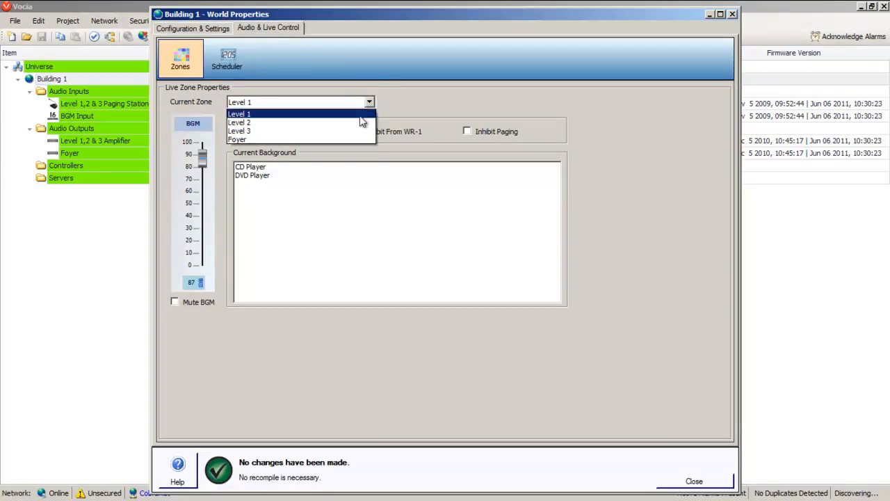
pyautogui.click(239, 122)
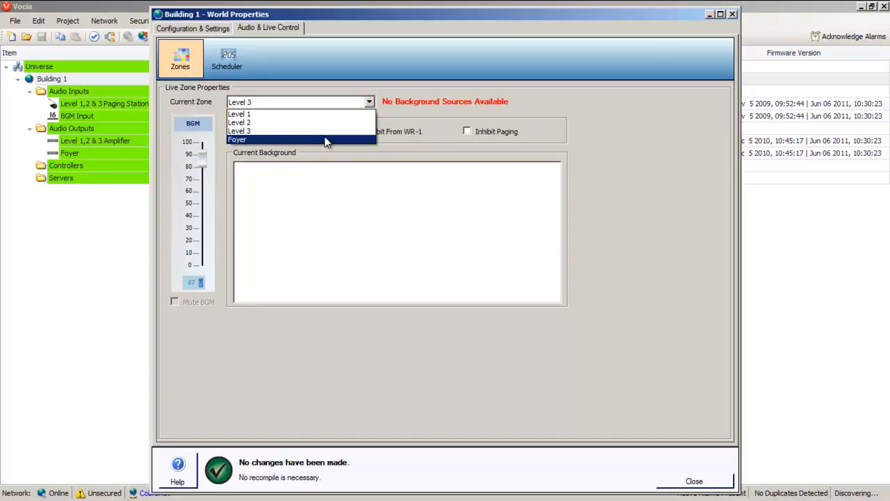
pyautogui.click(236, 140)
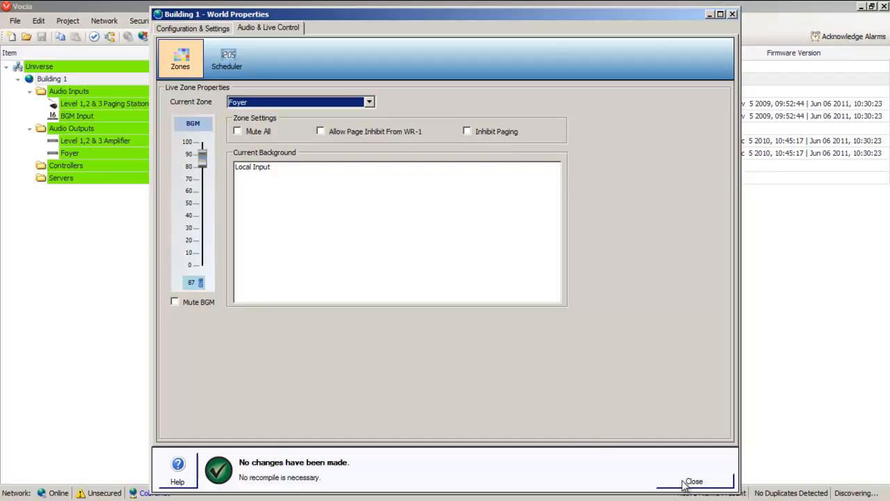
pyautogui.click(693, 481)
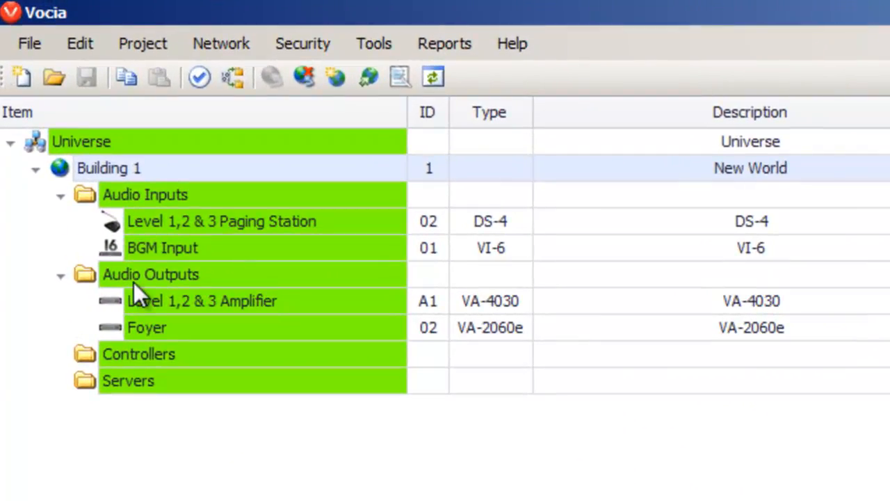
# Add a WR-1 wall remote under Controllers named 'FoyerWall Remote'.
pyautogui.rightClick(139, 354)
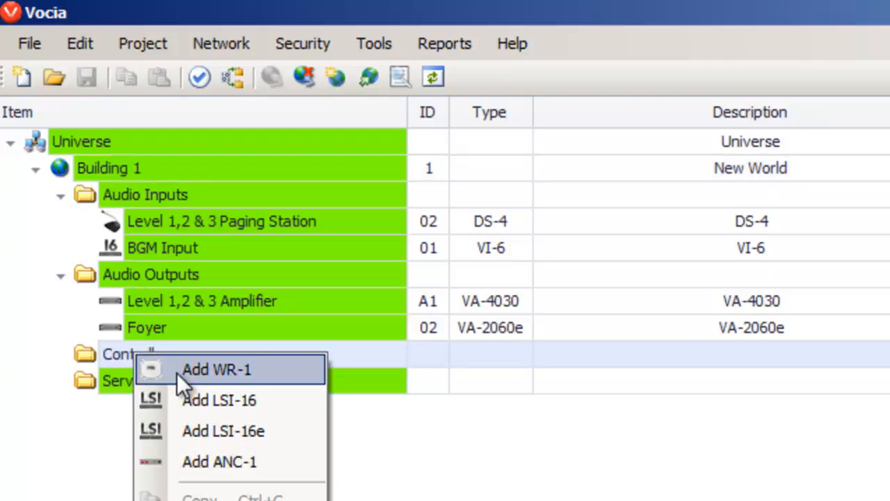
pyautogui.click(217, 370)
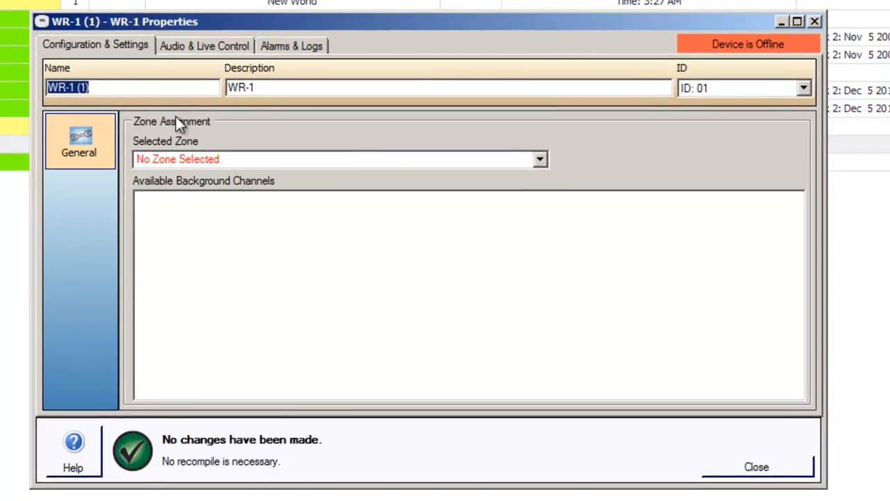
pyautogui.write('Foye')
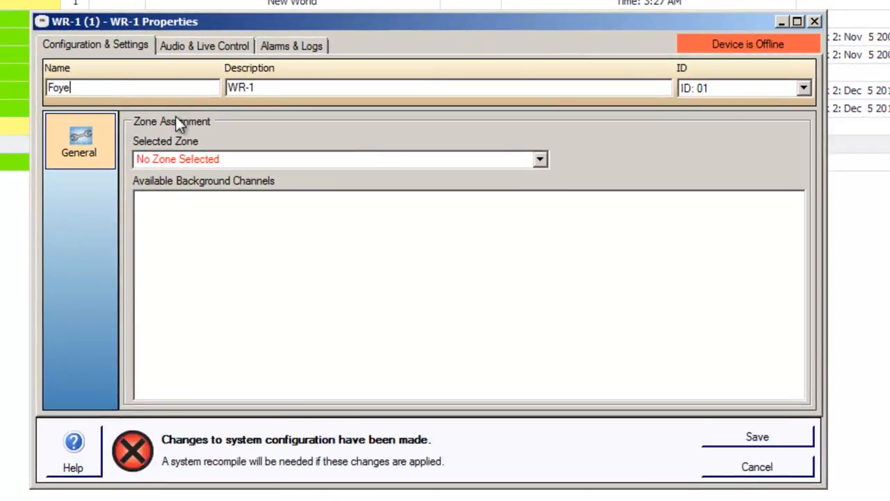
pyautogui.write('rWall R')
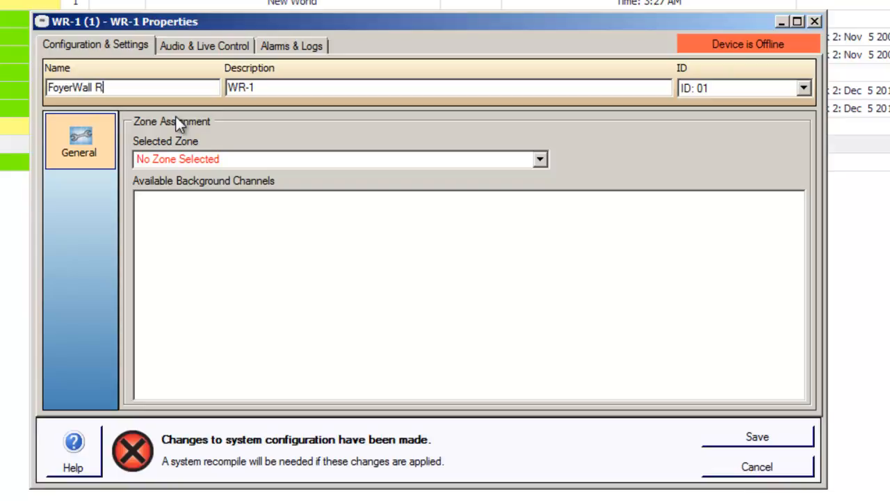
pyautogui.write('emote')
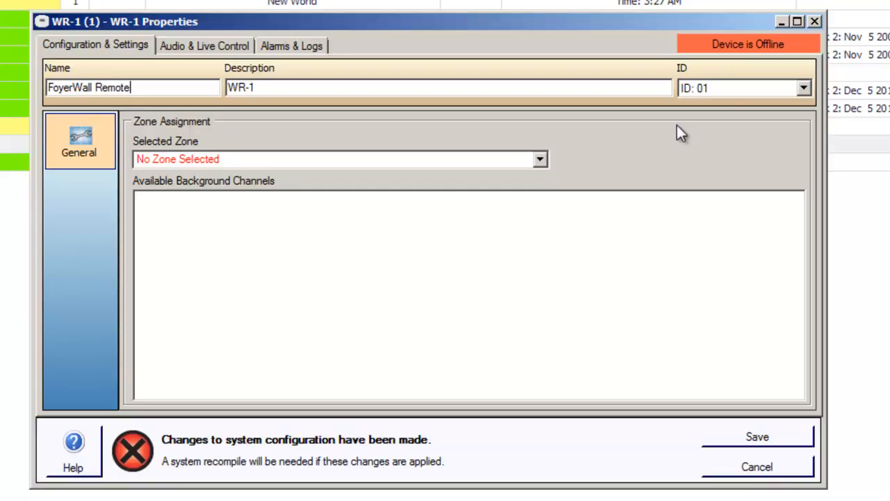
# Set the remote's ID to 02, assign it to the Foyer zone, and save.
pyautogui.click(804, 86)
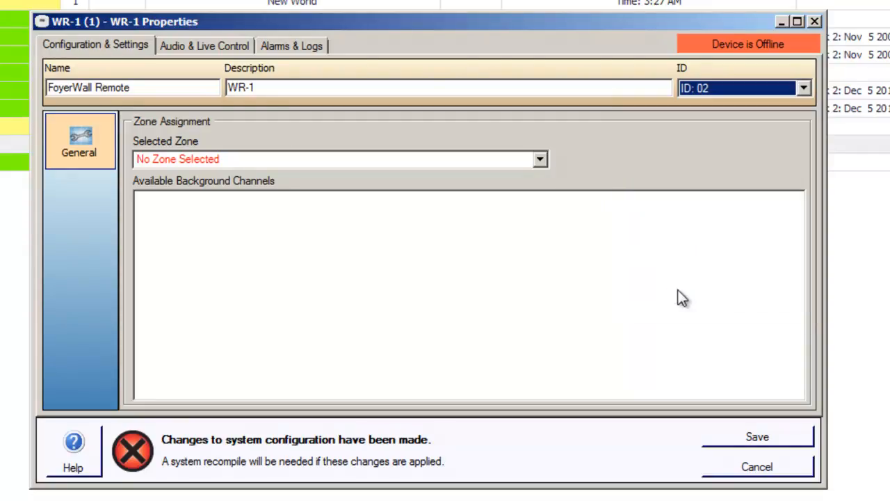
pyautogui.click(540, 158)
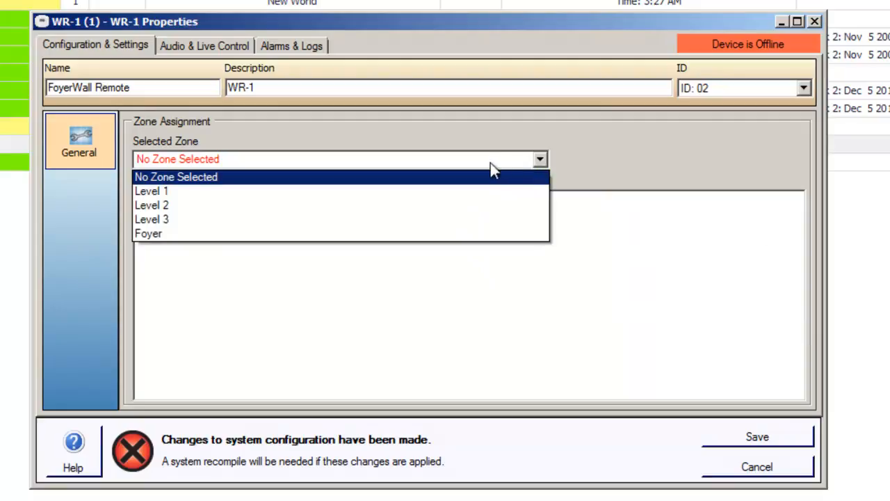
pyautogui.click(147, 234)
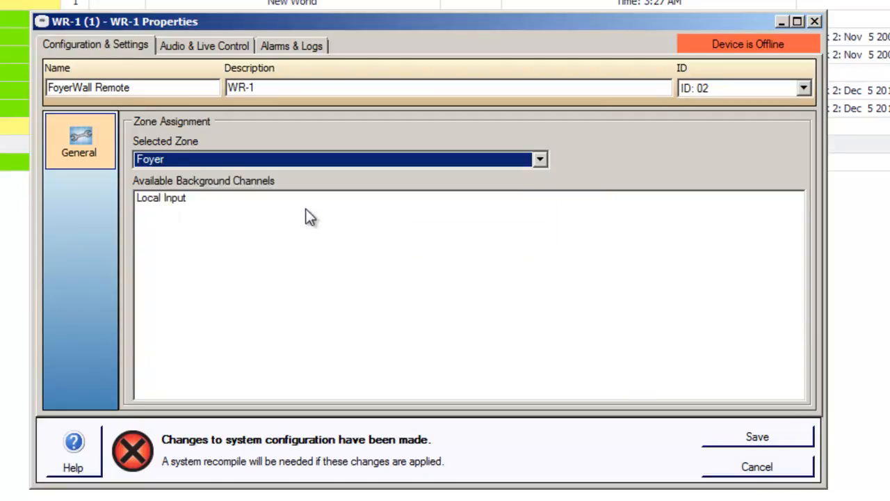
pyautogui.moveTo(749, 439)
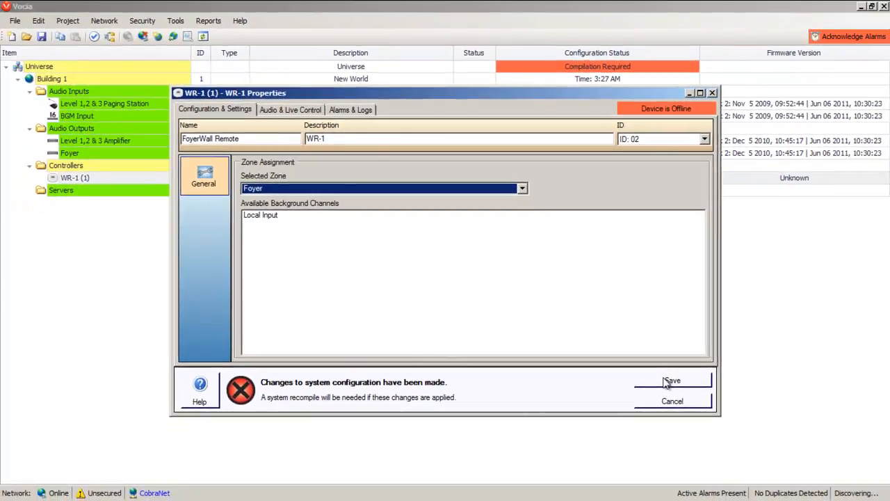
pyautogui.click(672, 381)
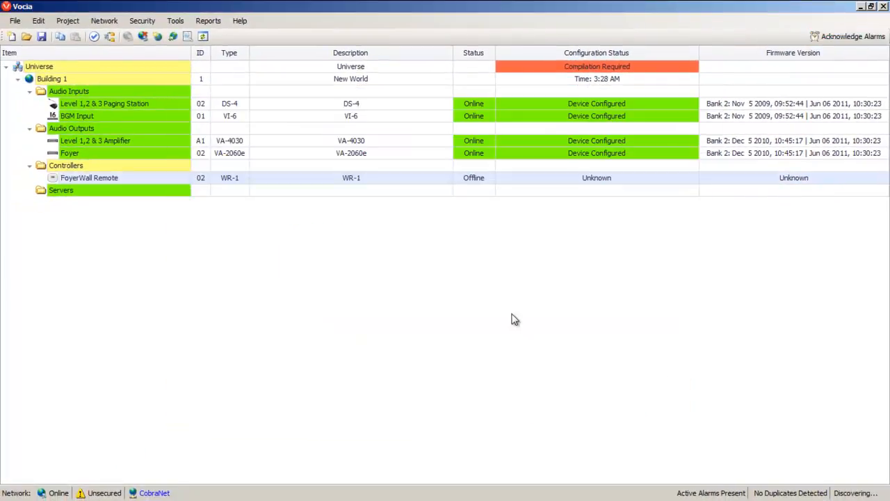